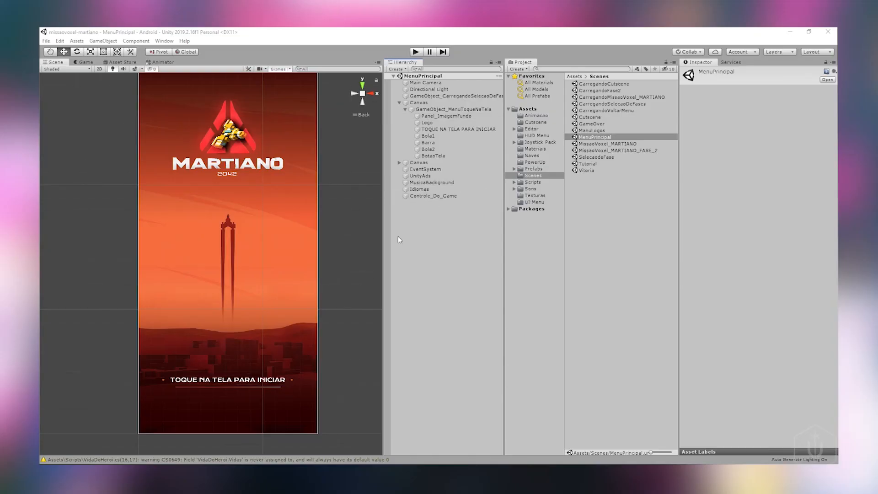
mouse_move(243, 383)
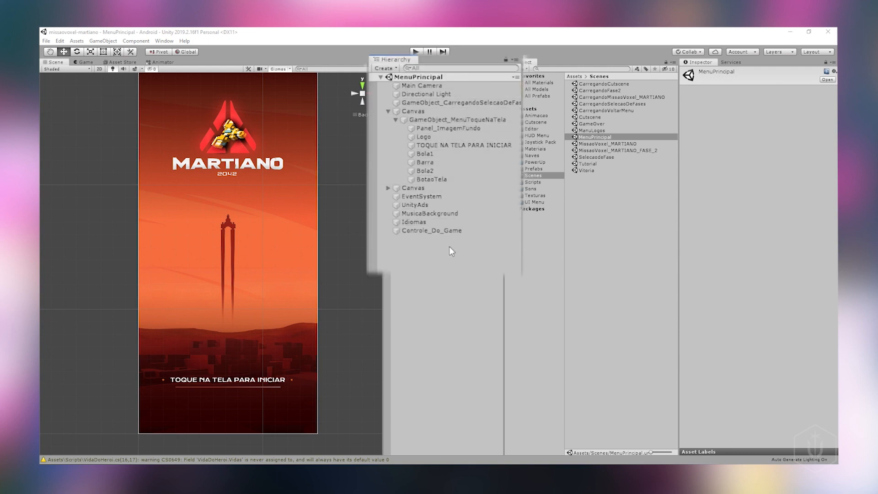
Add a new script component named BotaoSom to the BotaoTela button.
click(431, 231)
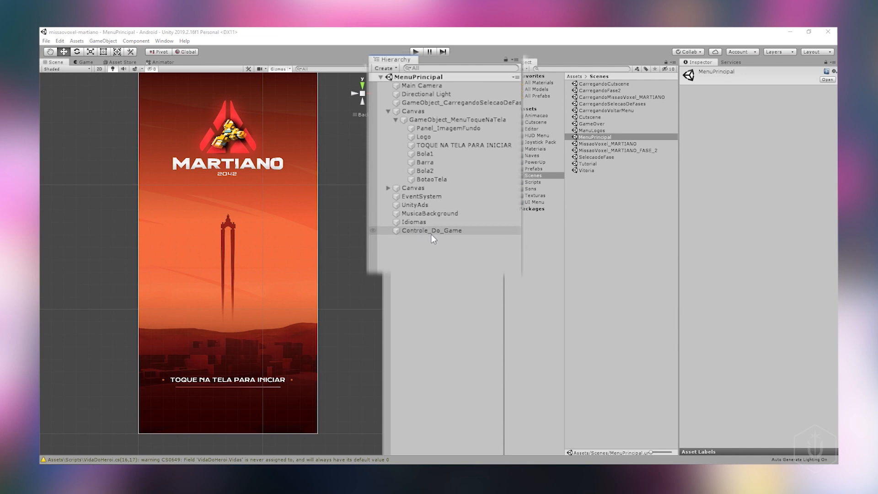
mouse_move(456, 240)
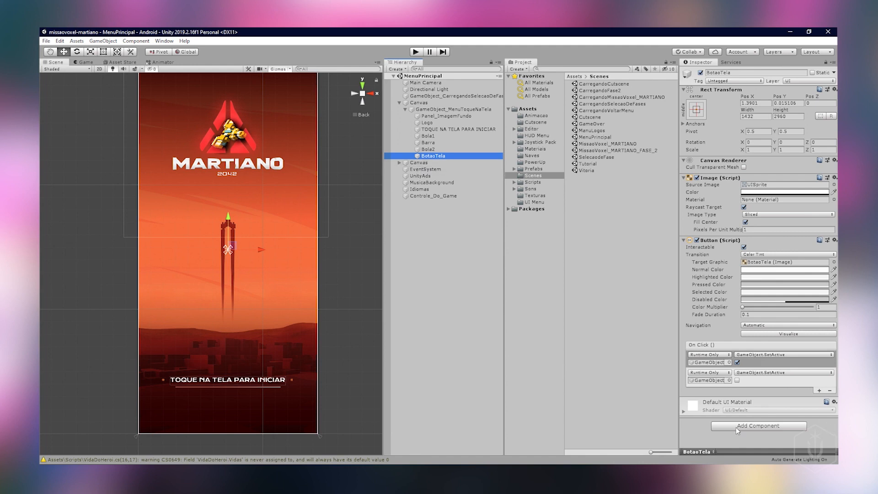
click(756, 425)
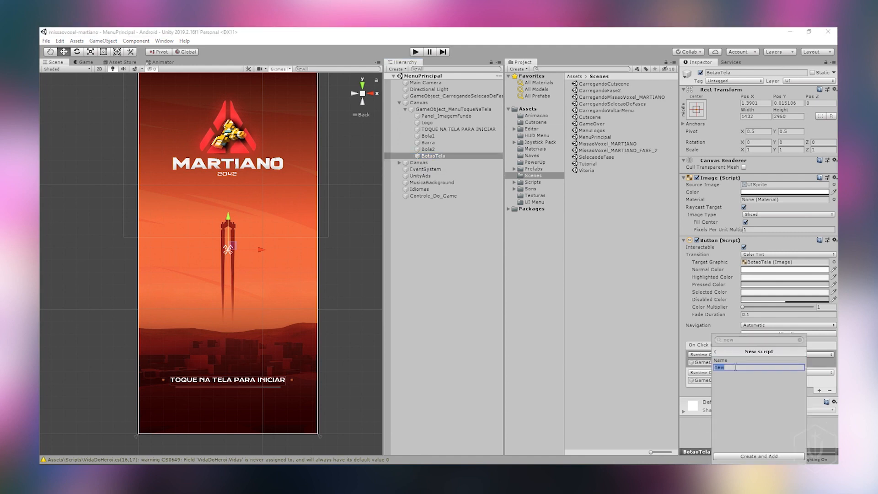
text(BotaoSom)
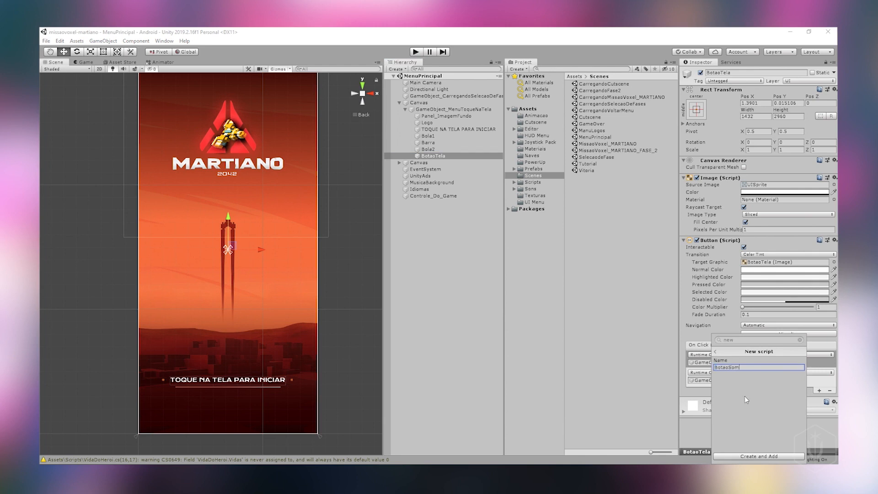
click(757, 456)
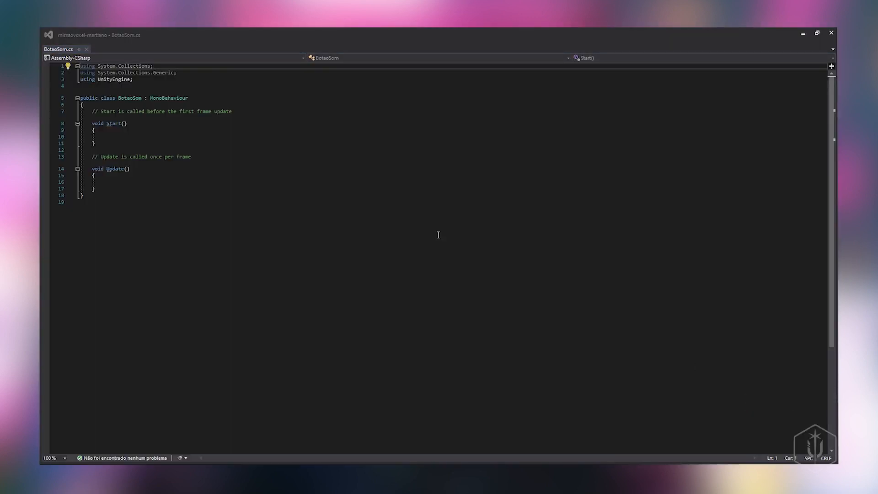
mouse_move(95, 113)
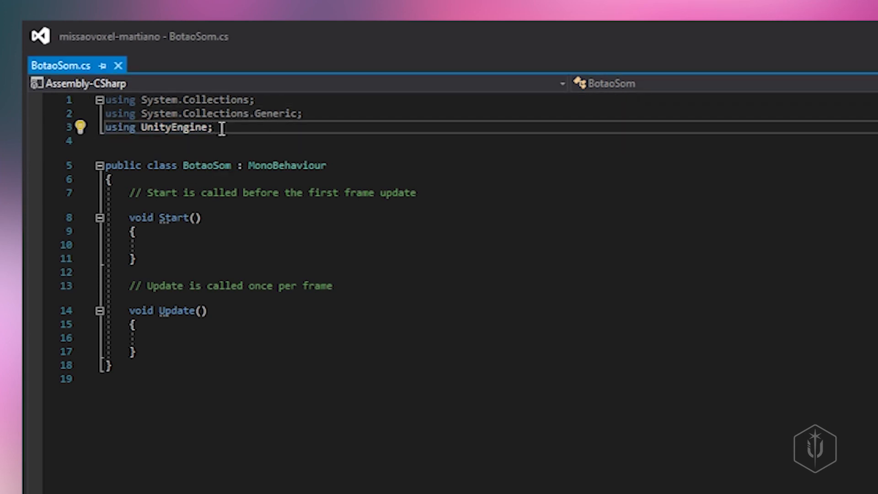
Import UnityEngine.UI and add [RequireComponent(typeof(Button))] above the BotaoSom class.
text(using UnityEngine.UI;)
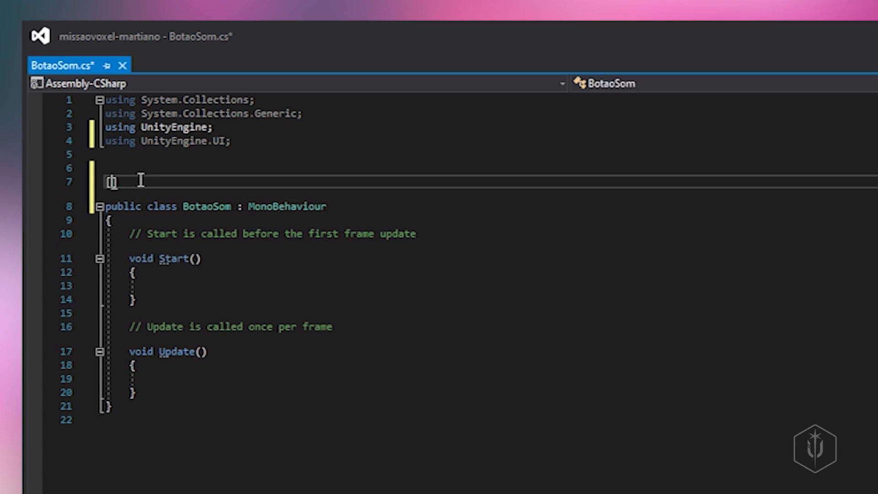
text([Re)
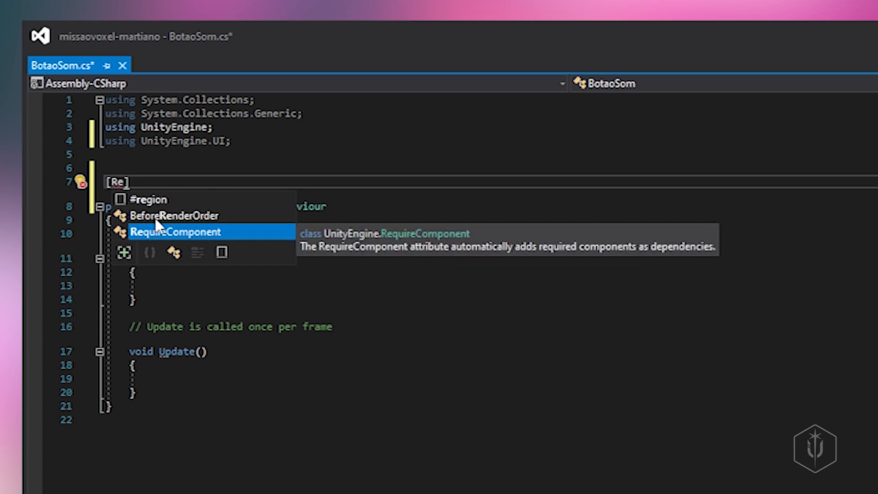
click(174, 231)
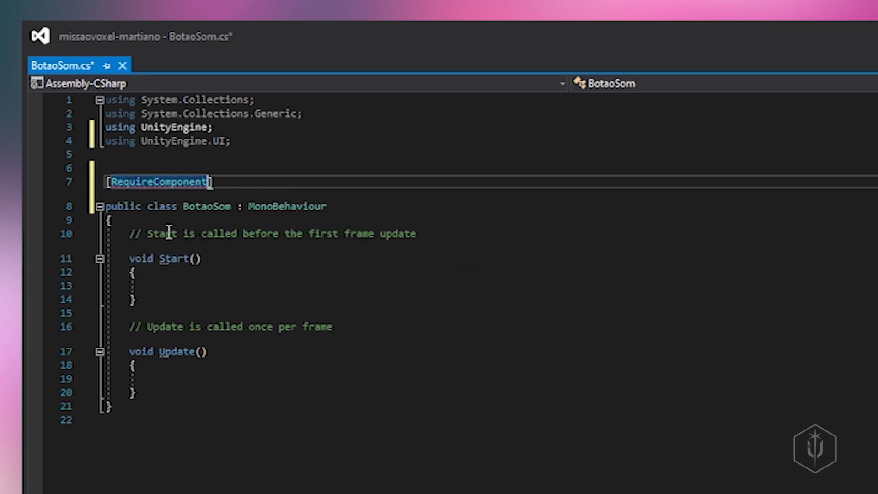
text(()
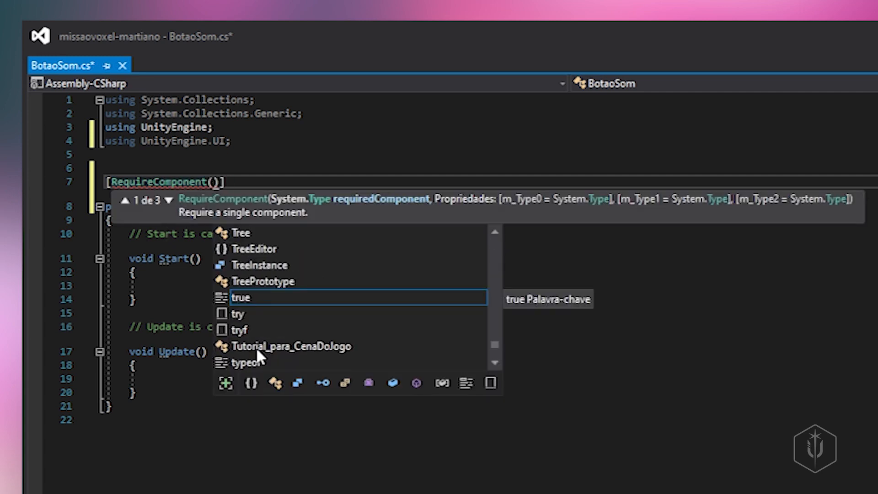
text(typeof)
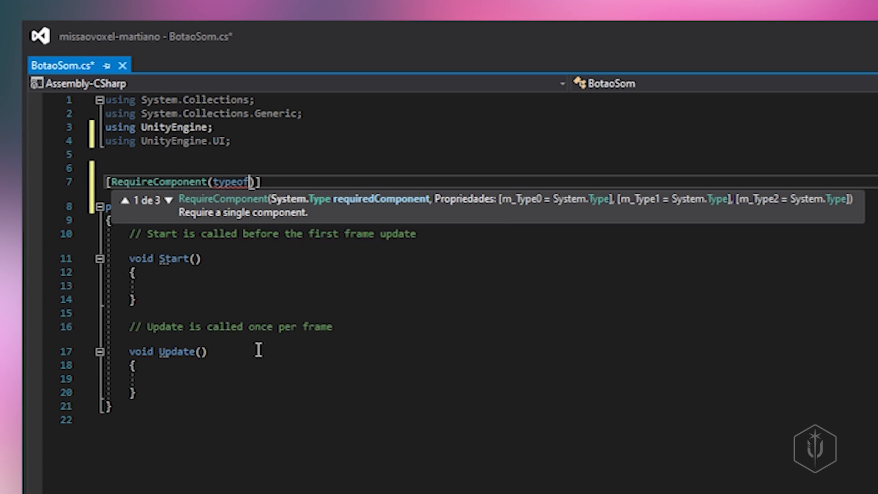
text(bu)
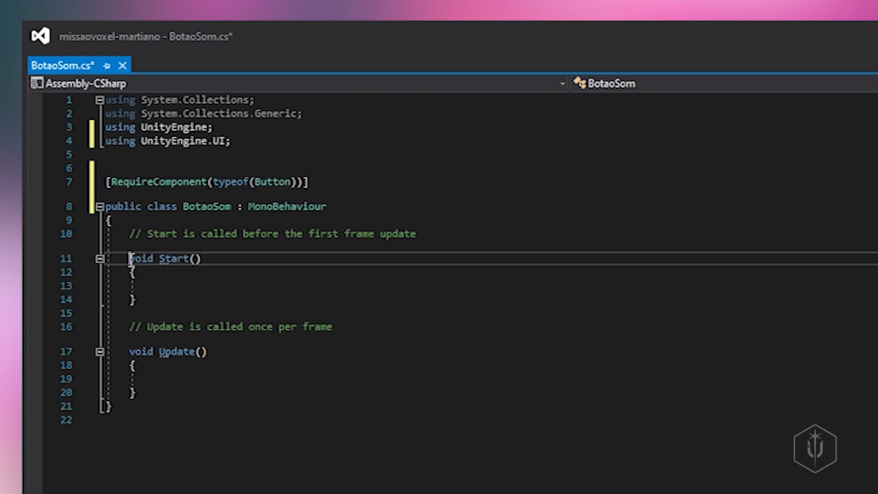
Declare a public AudioClip field named Som above Start.
key(enter)
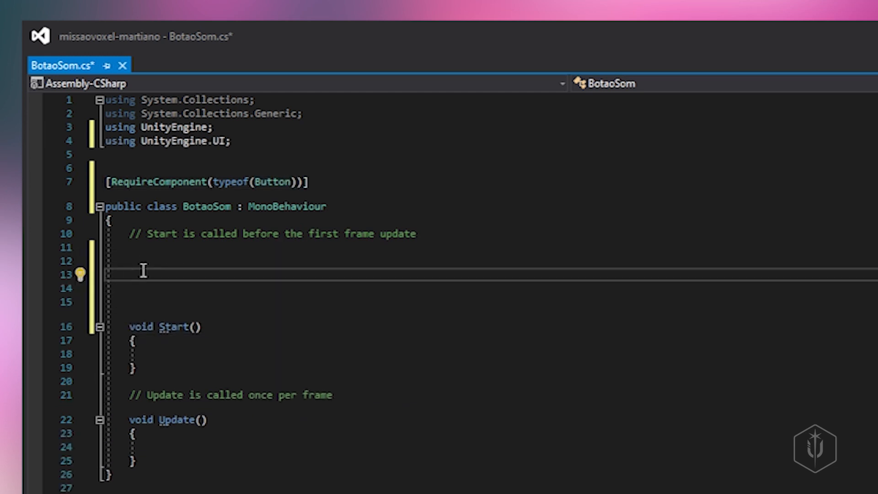
text(public)
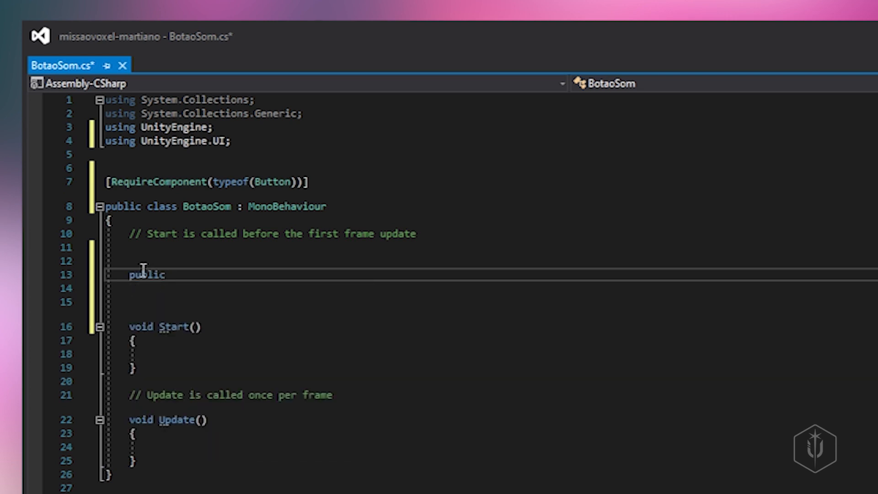
text(AudioClip)
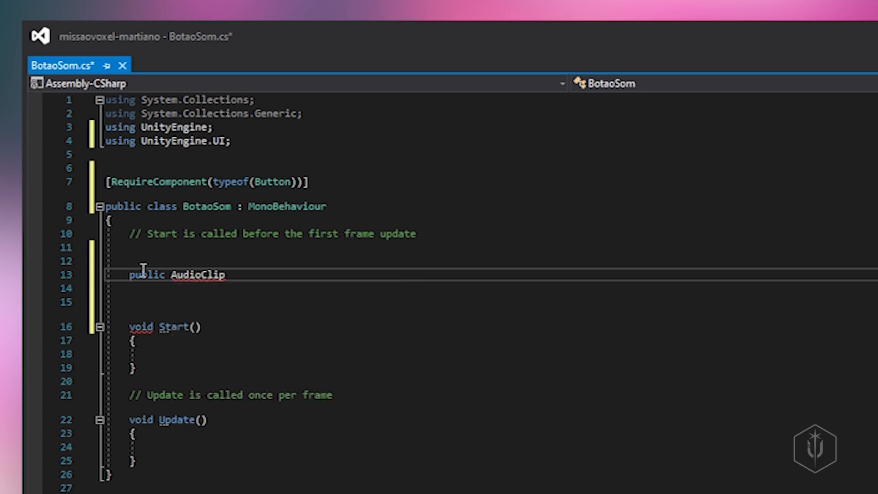
text(Som;)
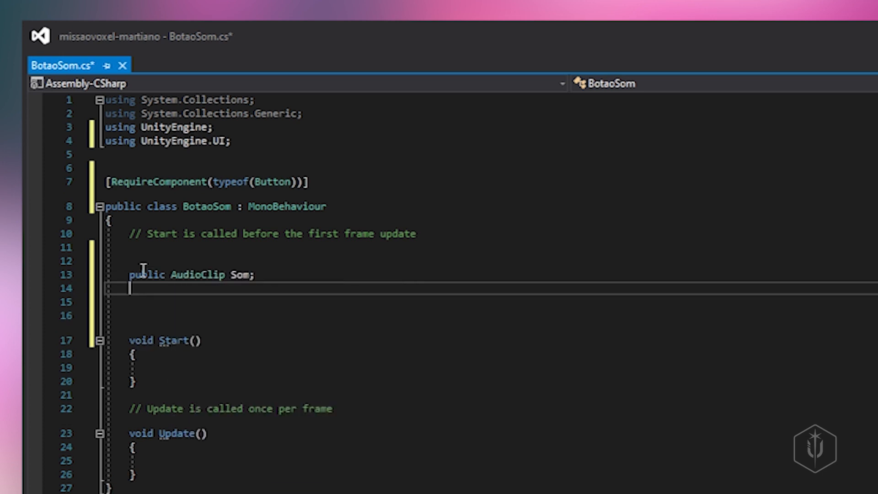
Declare a private Button property BotaoSom with a getter block.
text(private Button)
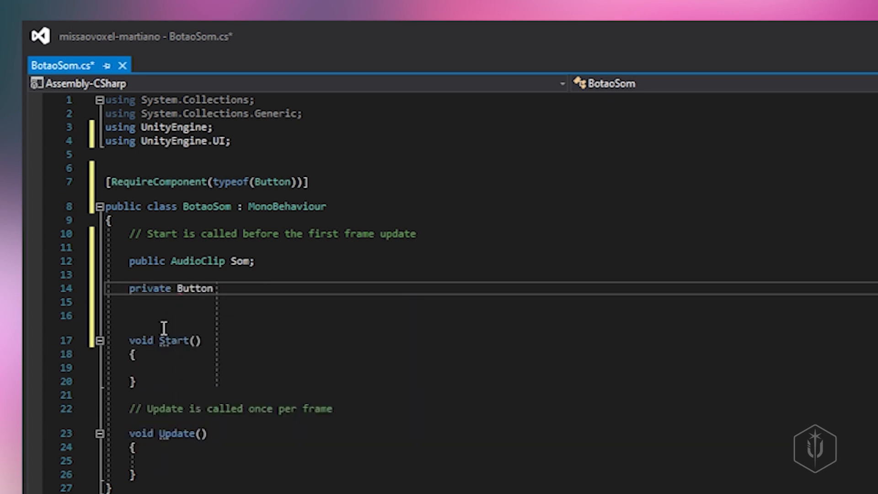
text(B)
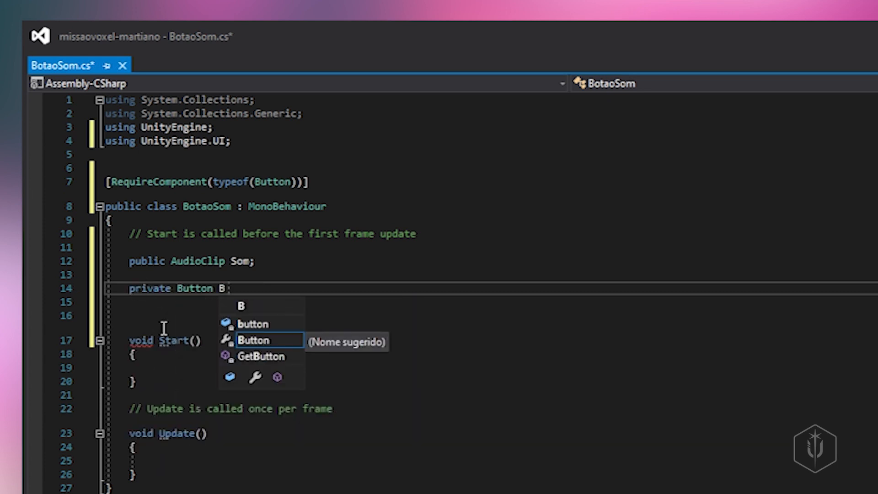
text(otaoSom {)
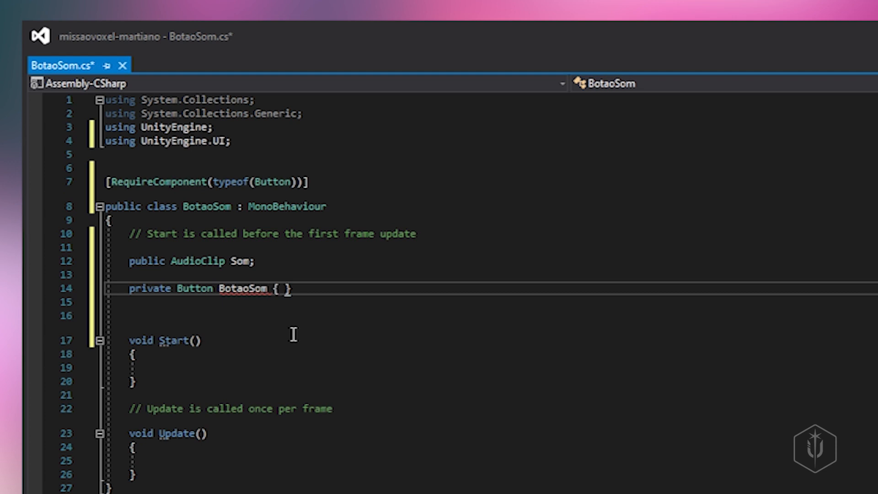
scroll(down, 3)
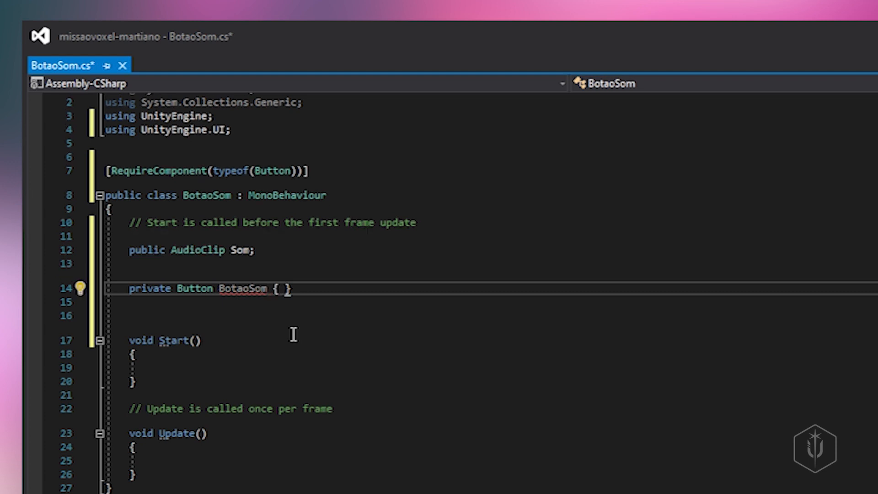
text(get)
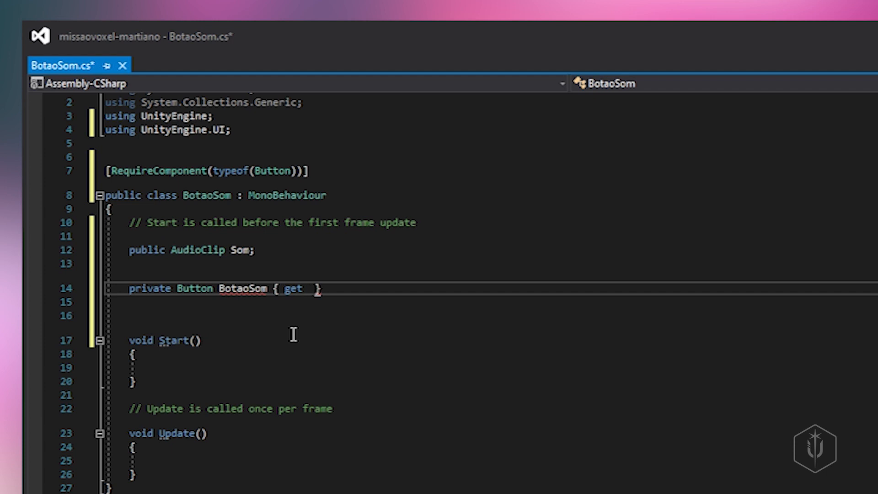
text({ })
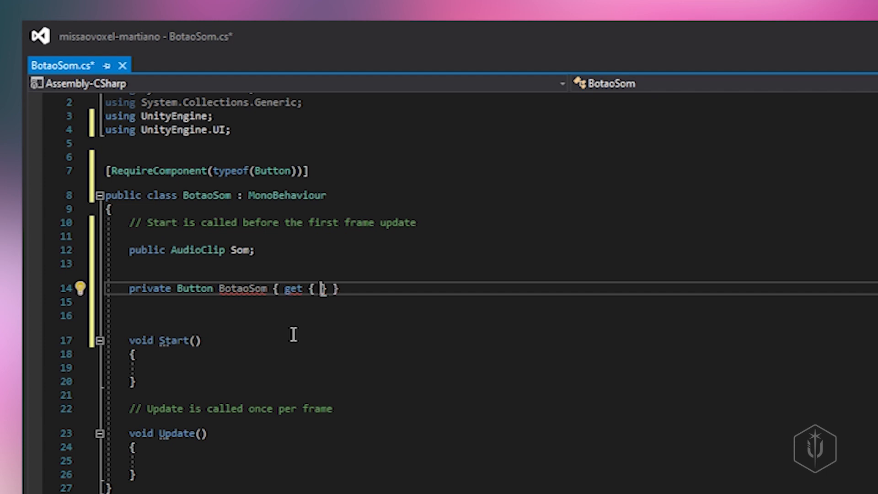
Make the BotaoSom getter return GetComponent<Button>().
text(Re)
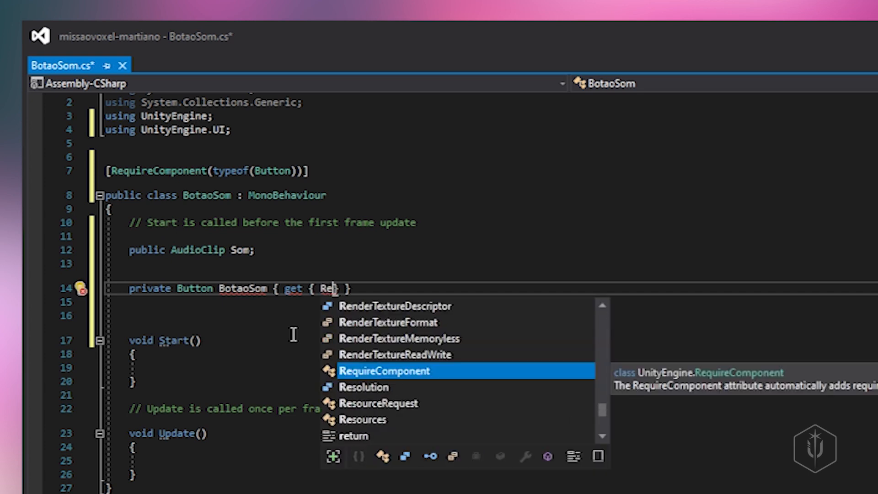
text(return H)
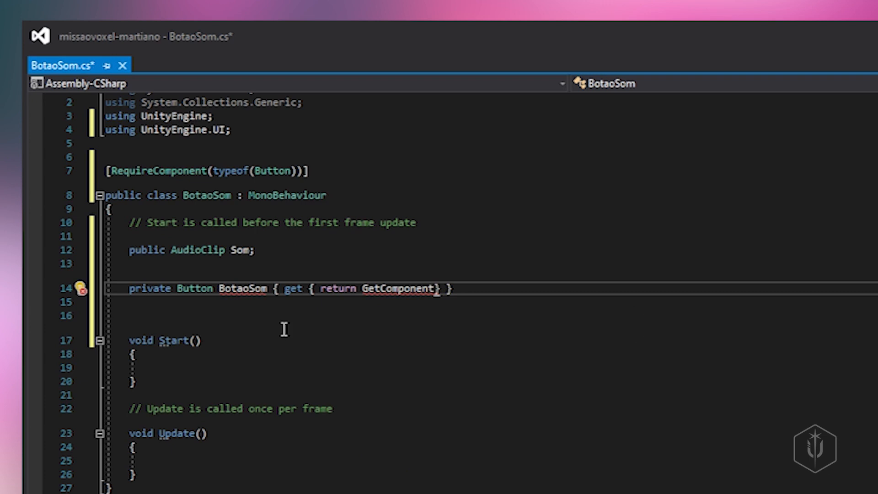
text(<>)
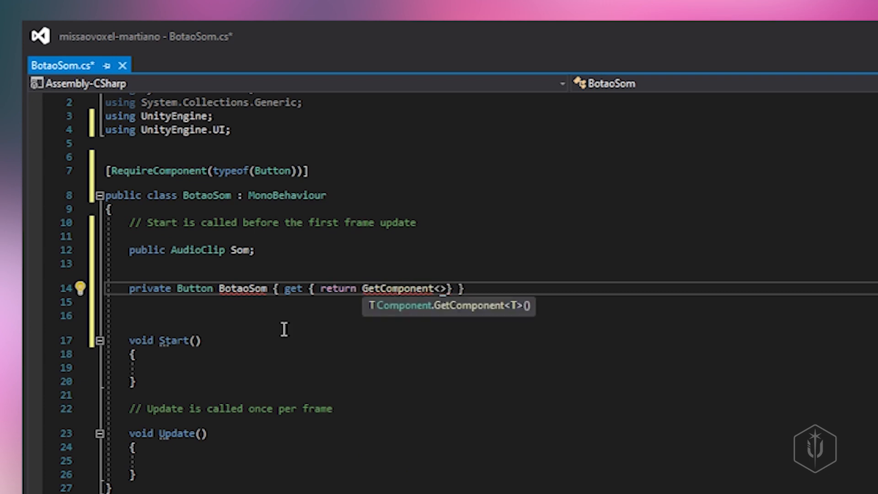
text(Button)
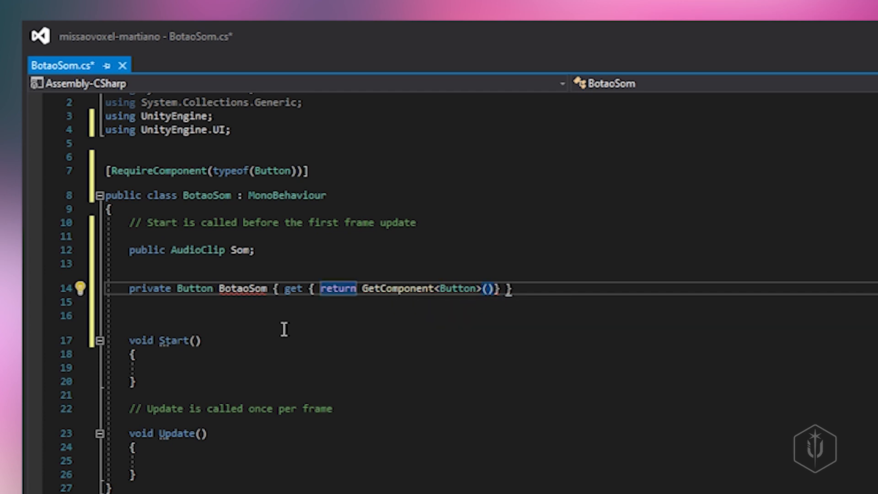
text(;)
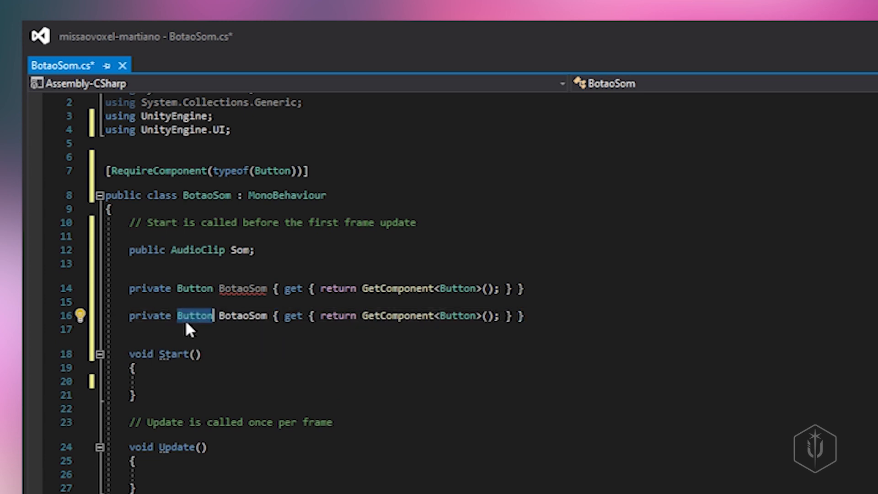
Turn the duplicated property into AudioSource SaidaDeSom returning GetComponent<AudioSource>().
text(AudioSource)
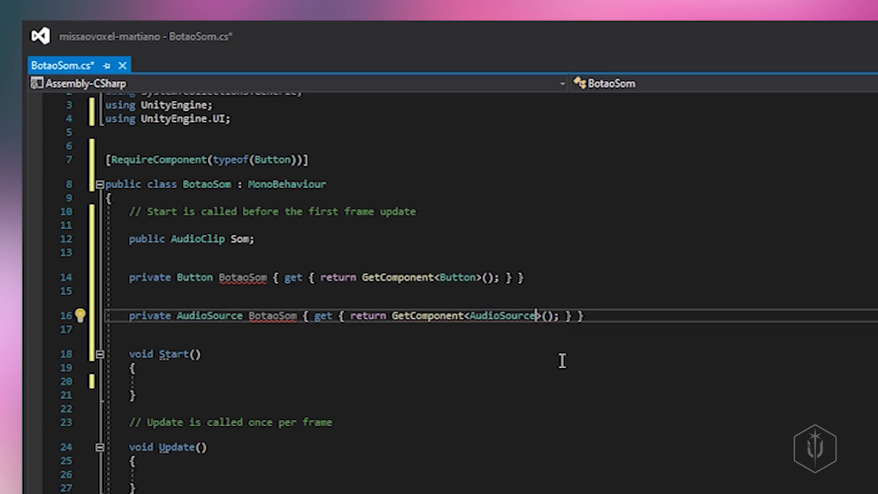
double_click(272, 315)
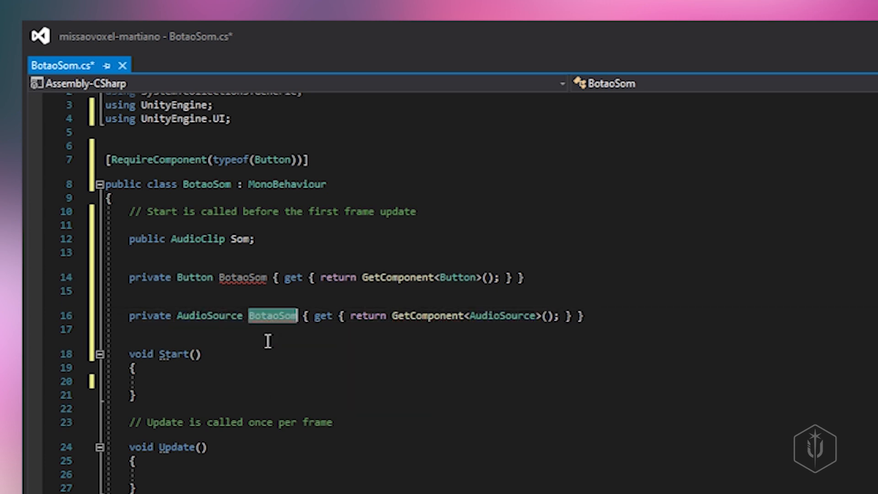
text(S)
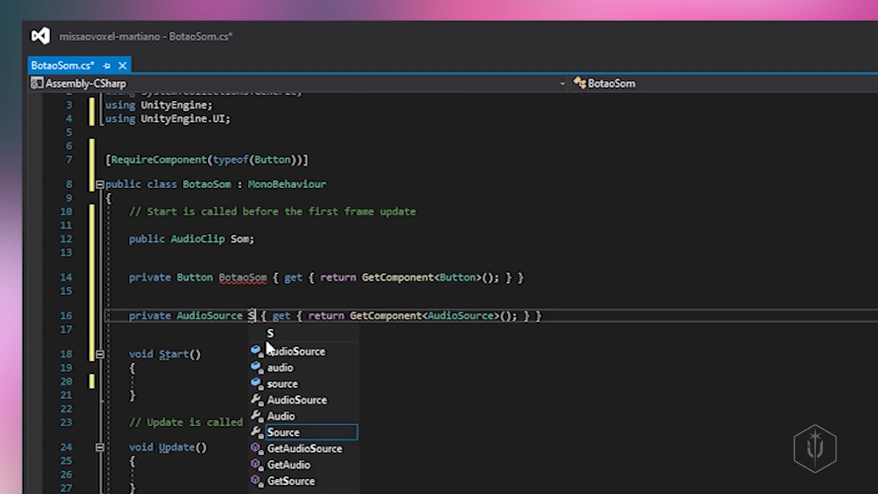
text(aida)
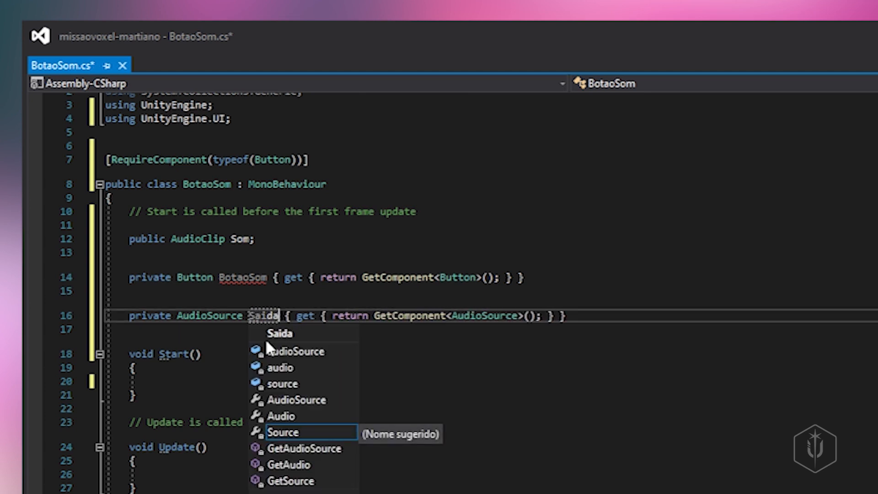
text(DeSom)
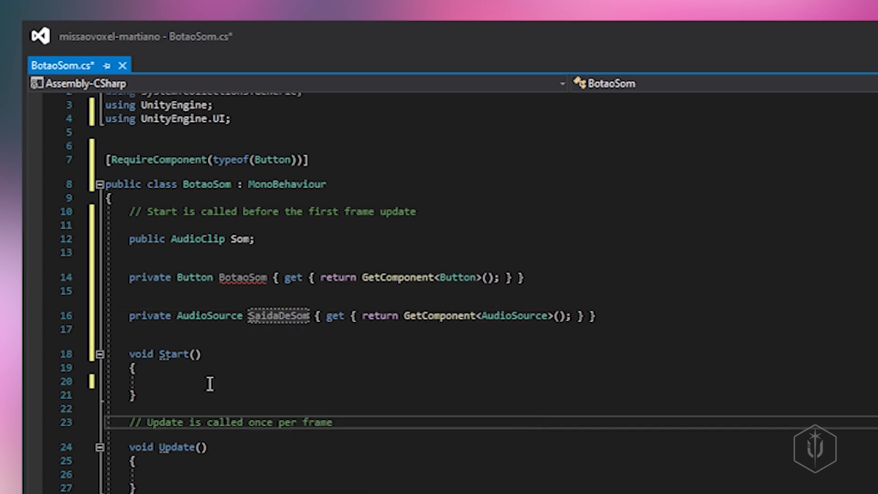
text(gameObject.)
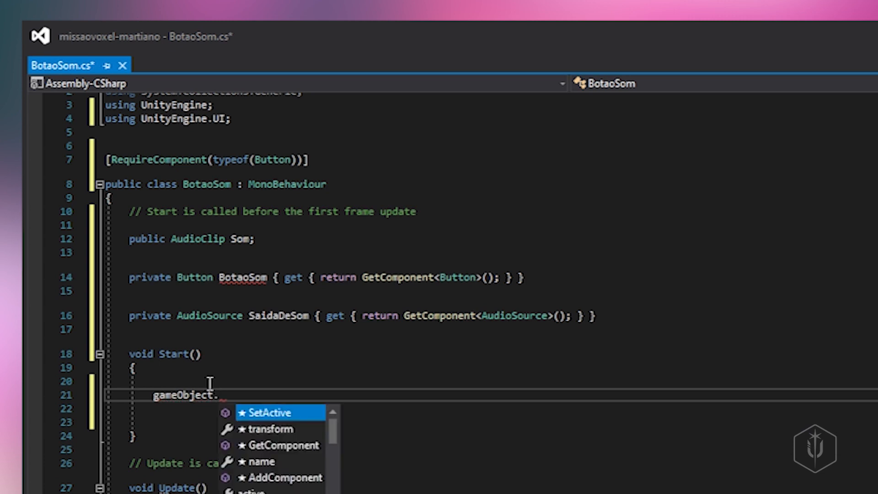
In Start, add gameObject.AddComponent<AudioSource>();.
text(AddComponent<>)
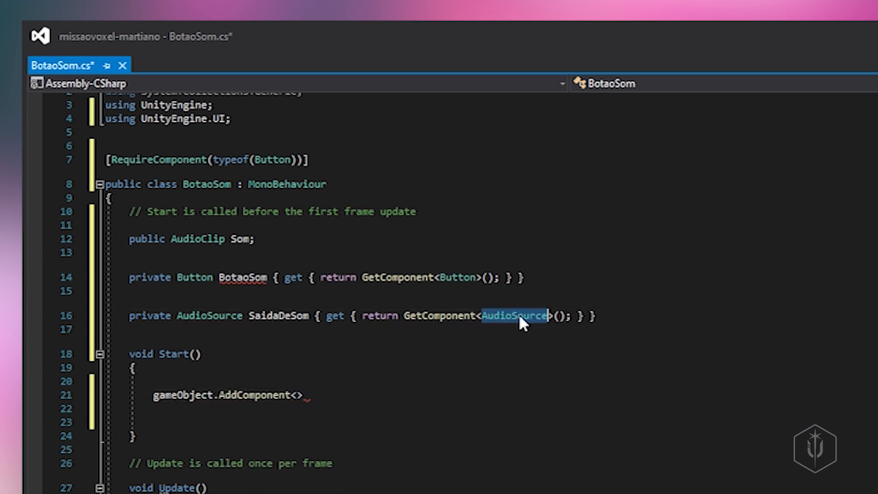
text(AudioSource)
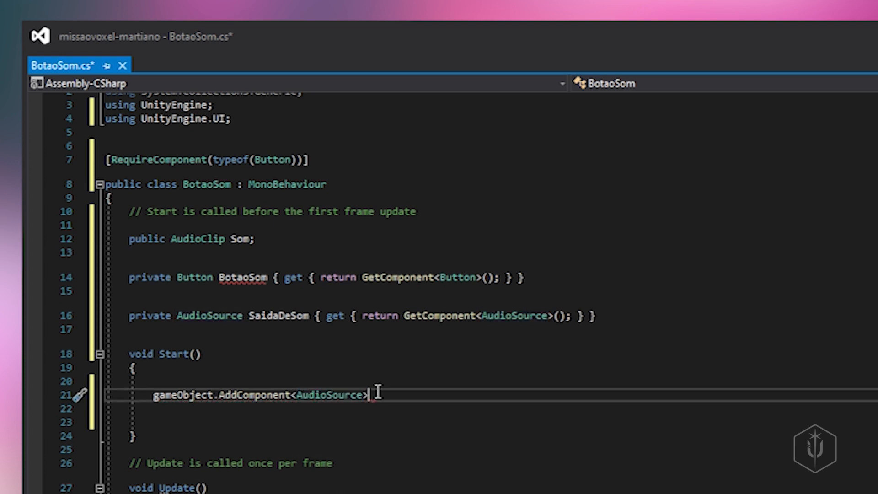
text(())
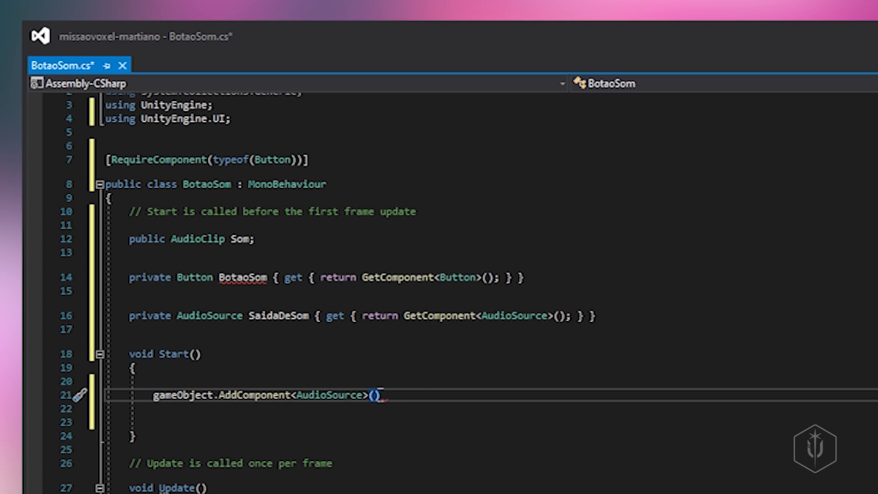
text(;)
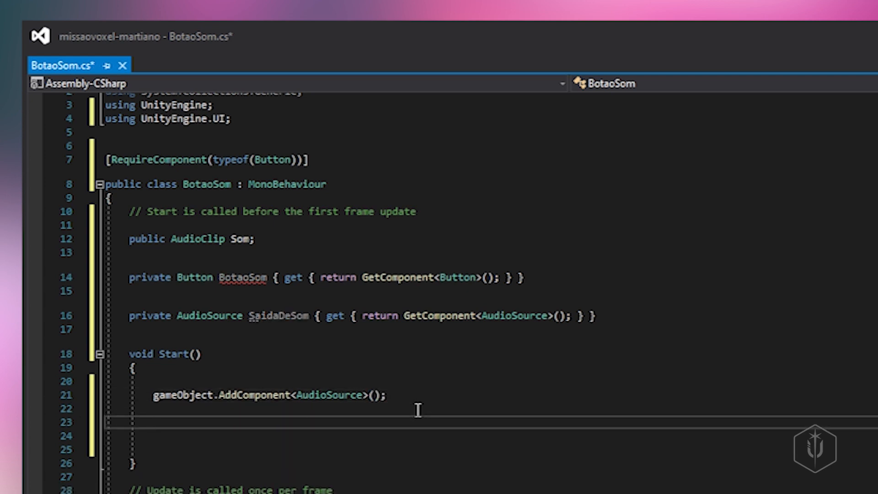
Set SaidaDeSom.clip = Som and SaidaDeSom.playOnAwake = false in Start.
text(Sia)
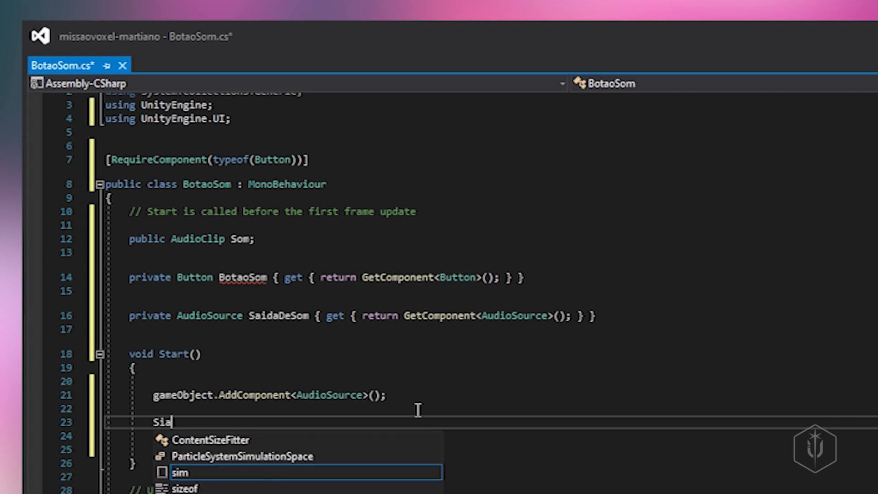
text(SaidaDeSom.clip = S)
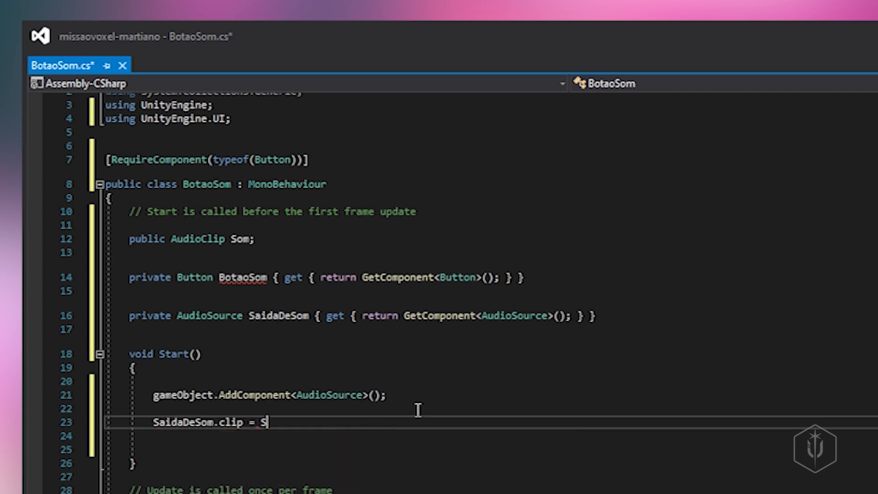
text(om;)
click(490, 449)
text(Sai)
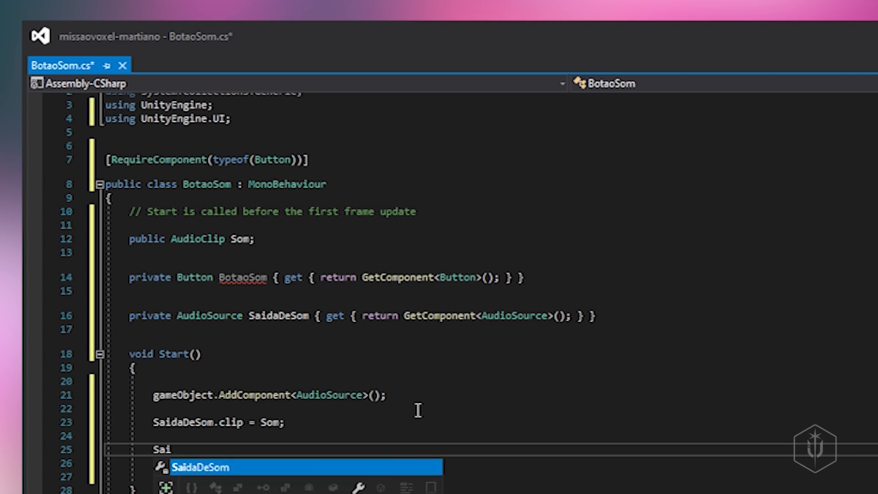
key(Tab)
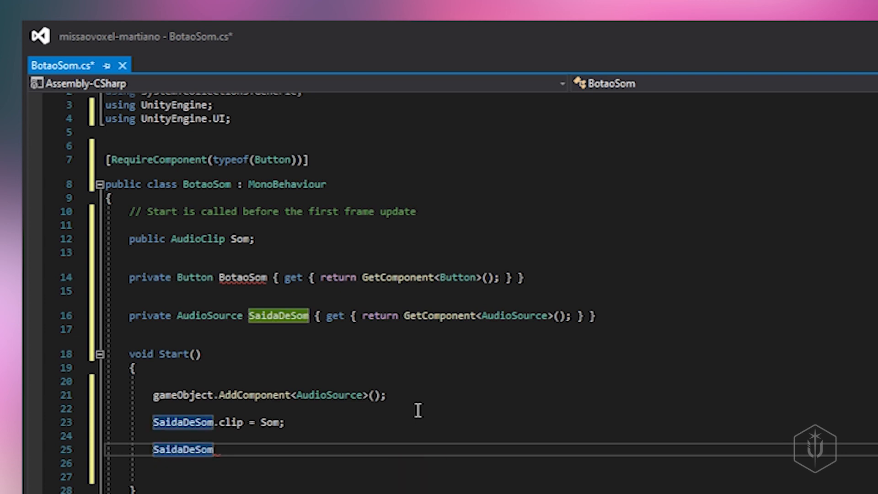
text(.playOnAwake = false;)
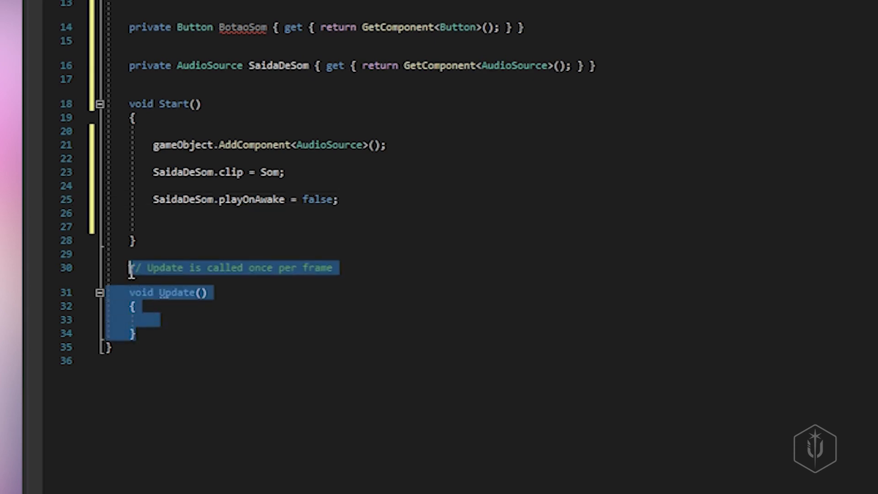
Replace the unused Update method with a new void PlaySond() method.
key(Delete)
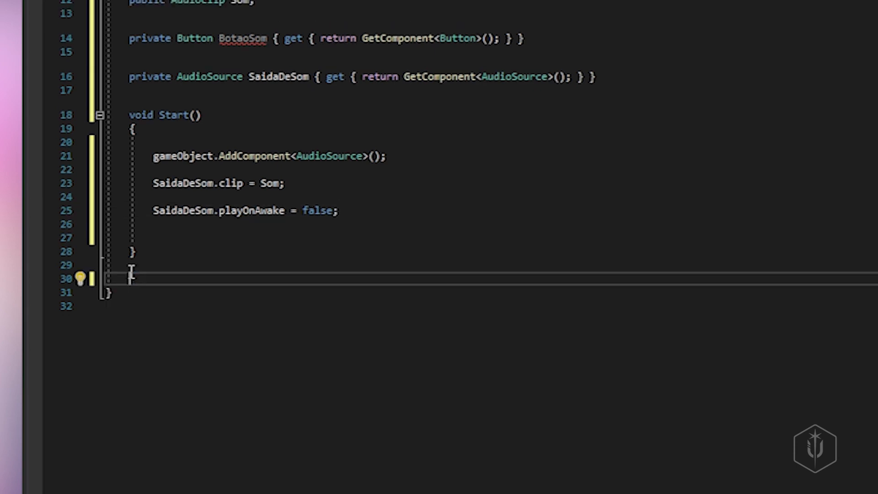
text(voi)
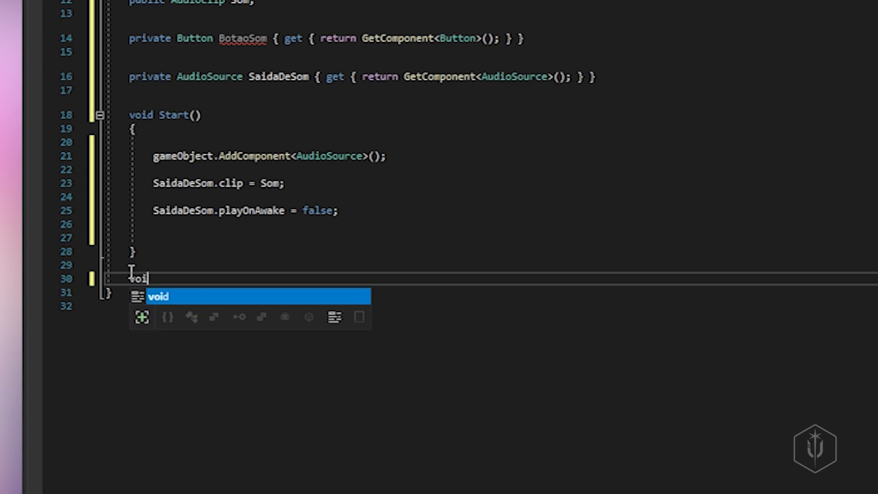
text(Pl)
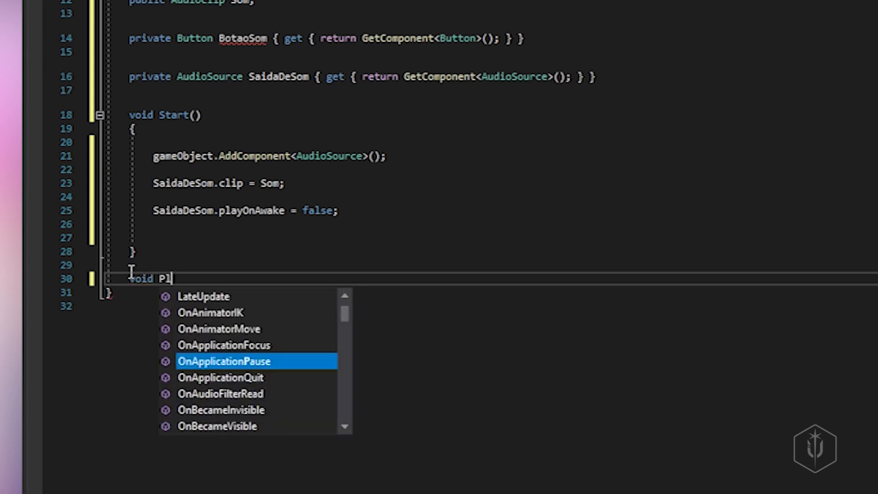
text(aySond)
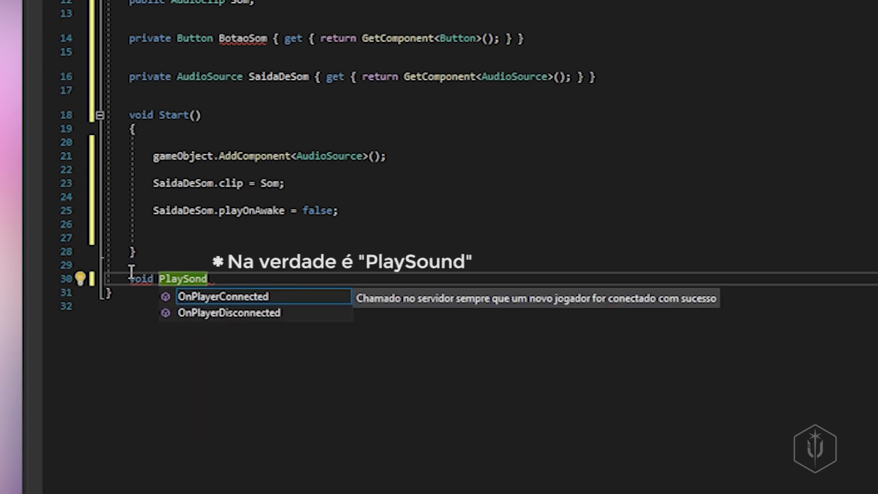
text(()
text({)
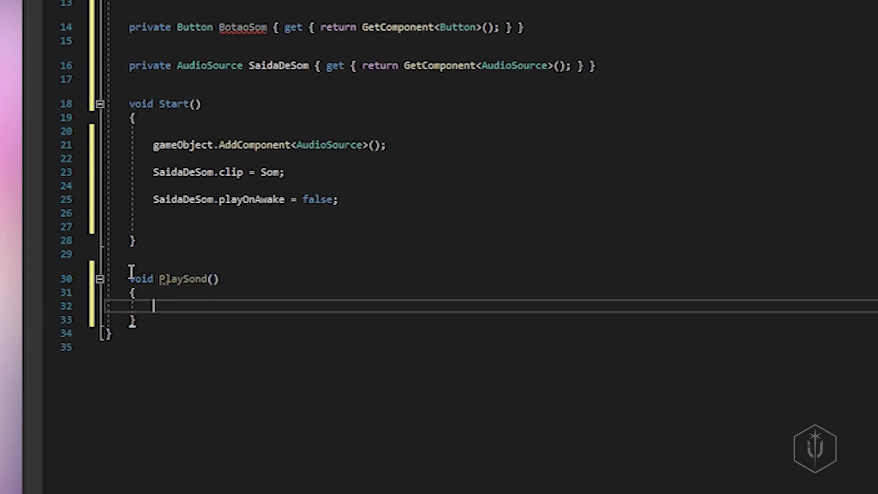
Make PlaySond call SaidaDeSom.PlayOneShot(Som).
text(sa)
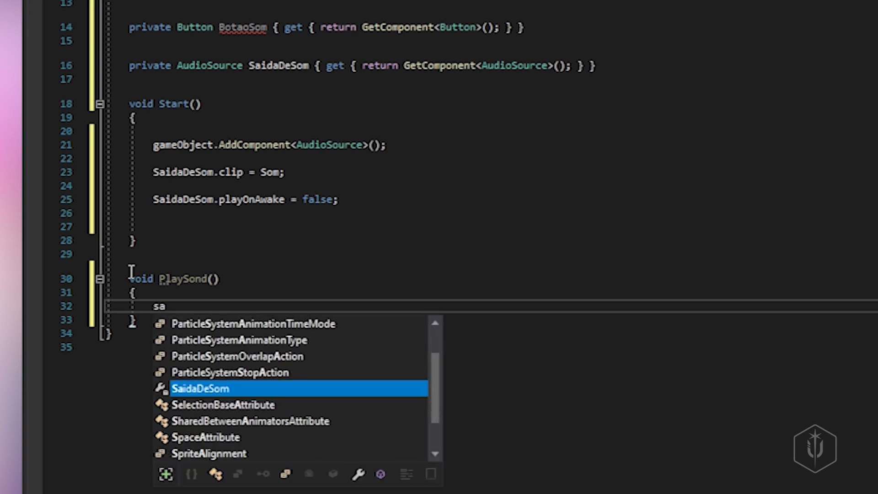
key(Tab)
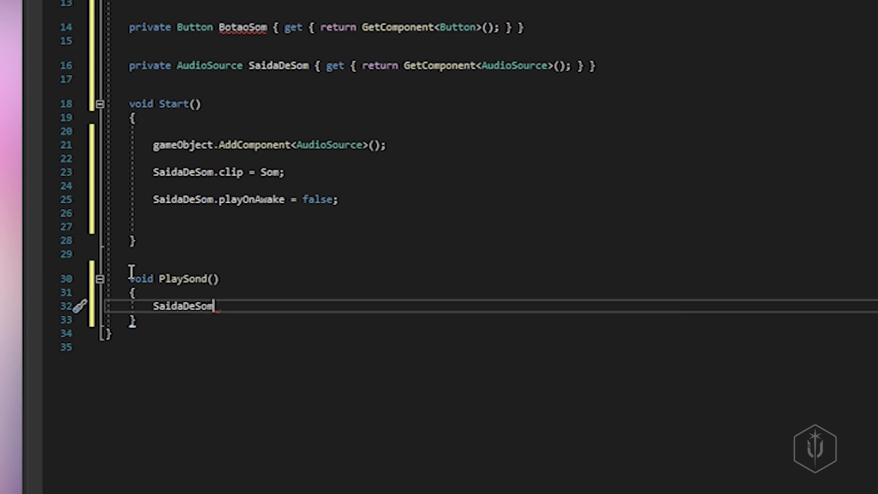
text(.playOneShot)
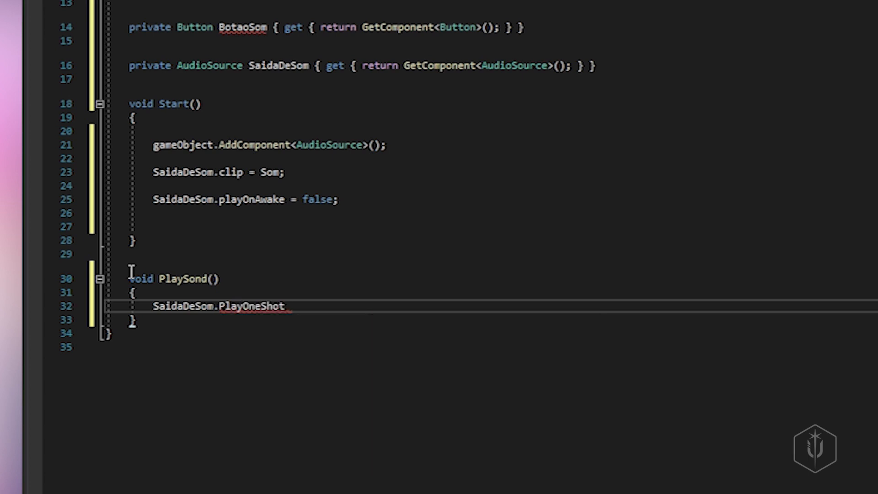
text(()
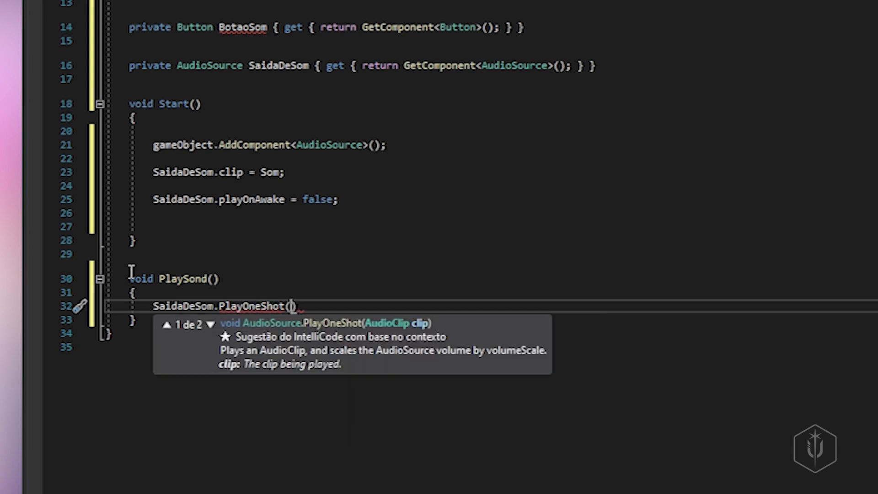
text(som)
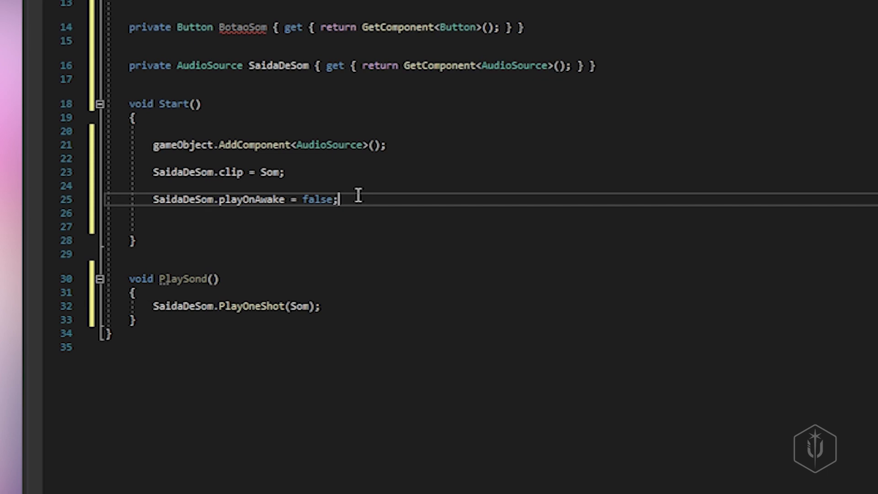
In Start, add BotaoSom.onClick.AddListener(() => PlaySond()); to hook the click to the sound.
text(BotaoSom)
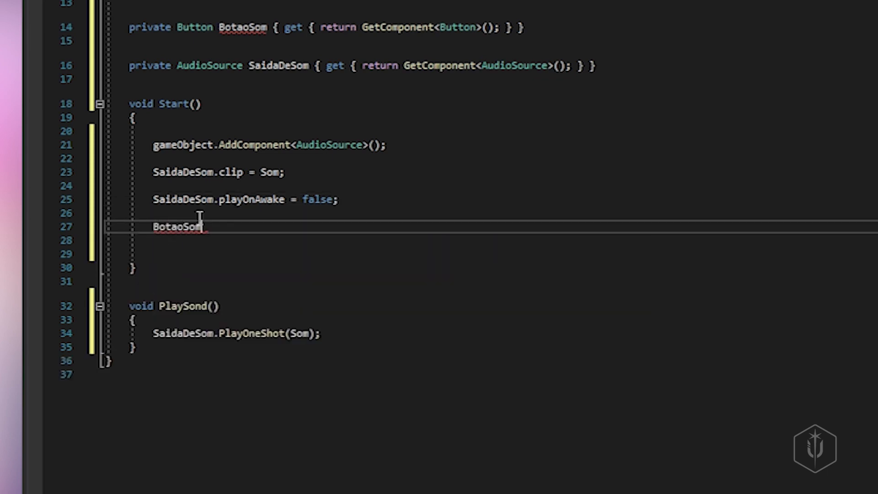
text(.onClick)
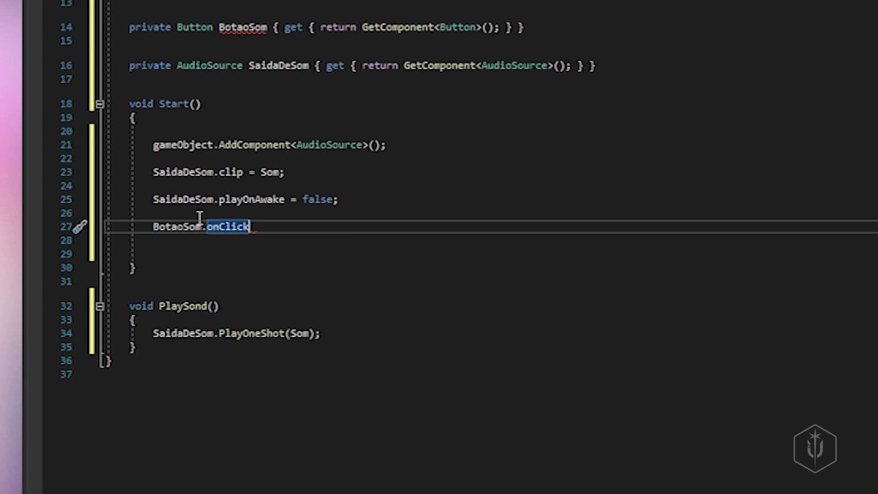
text(.add)
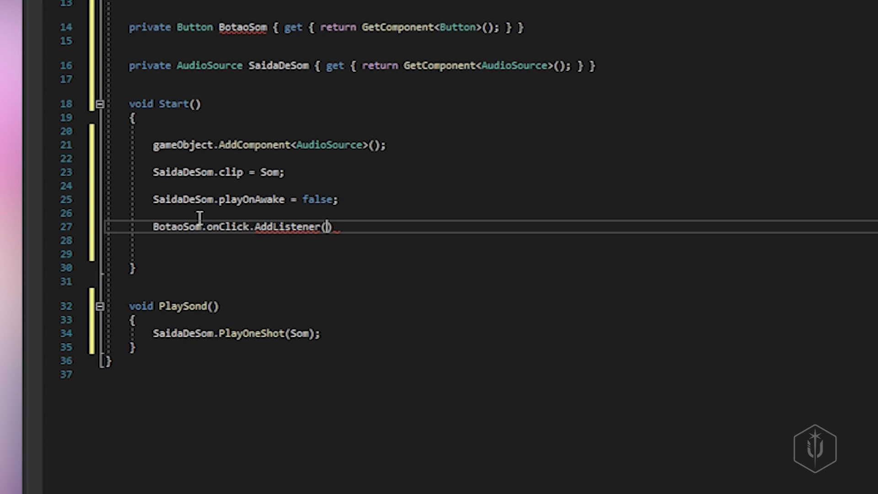
text(()
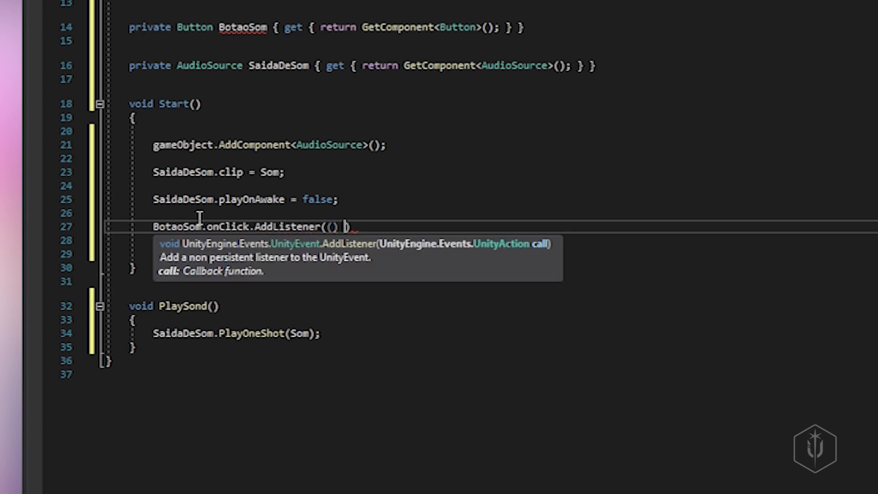
text(=)
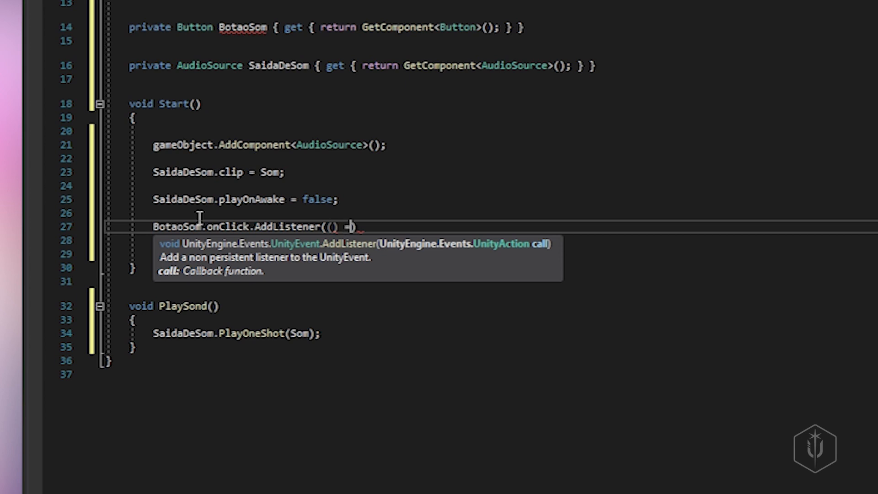
text(>)
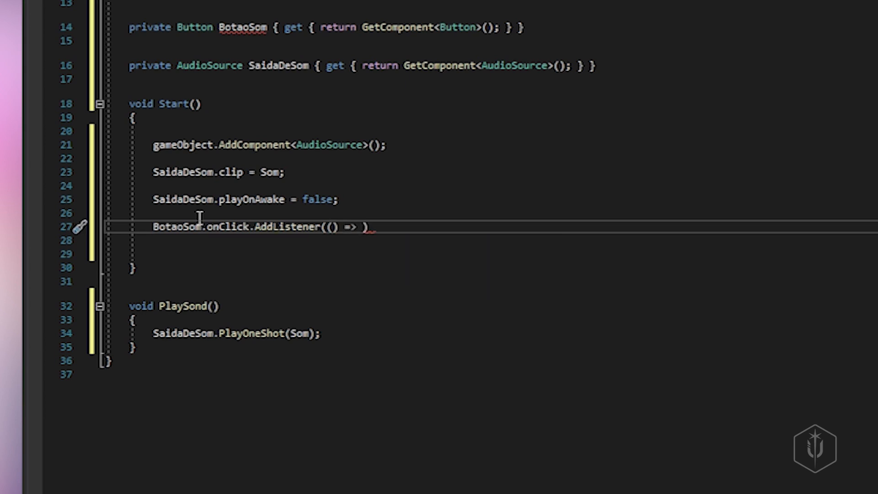
text(Play)
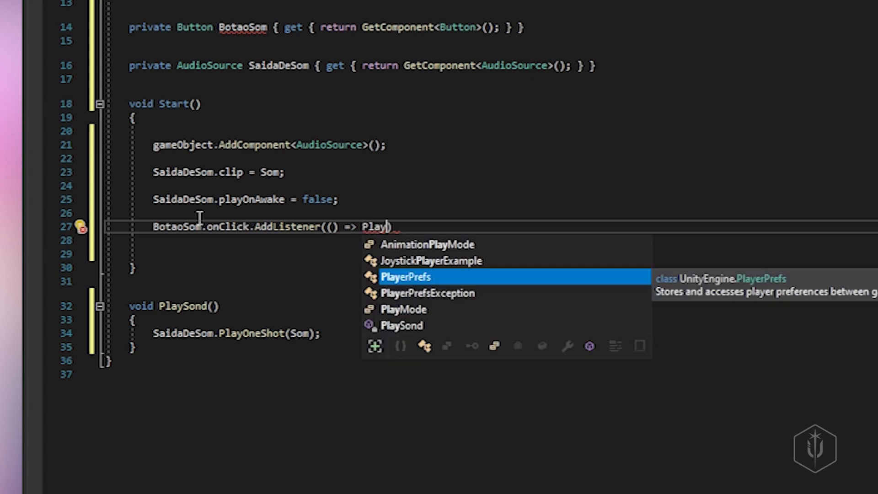
text(Sond)
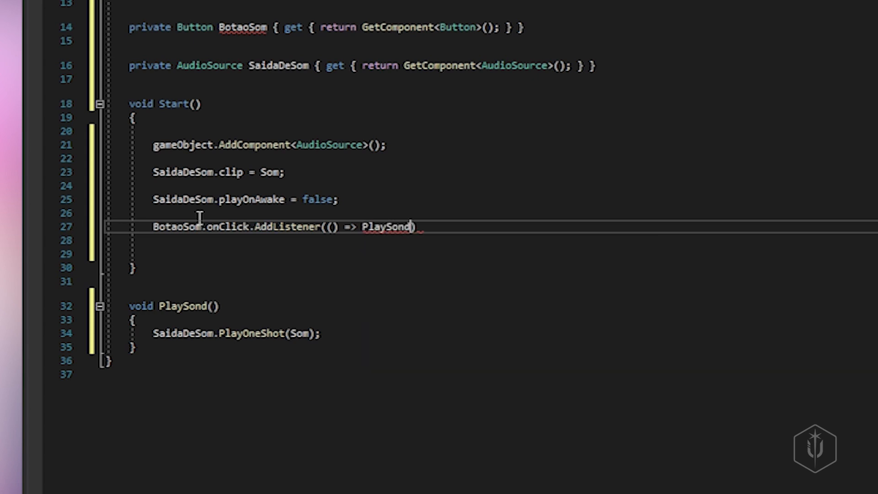
text(())
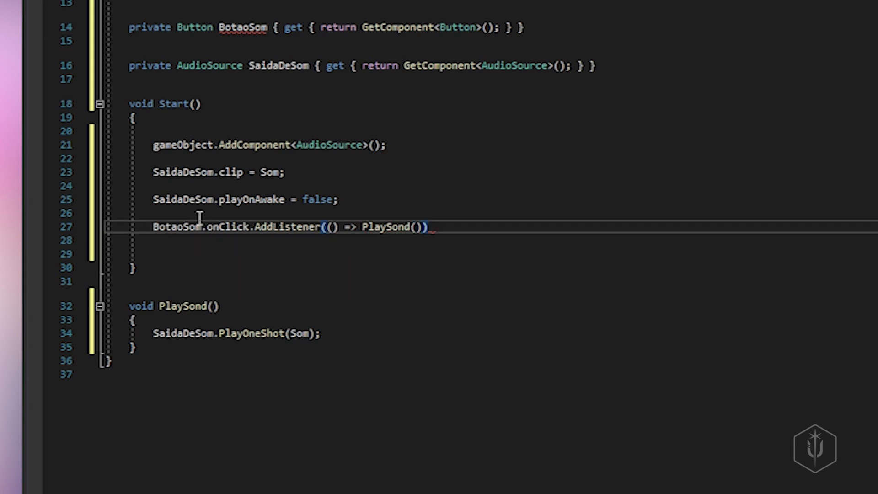
text(;)
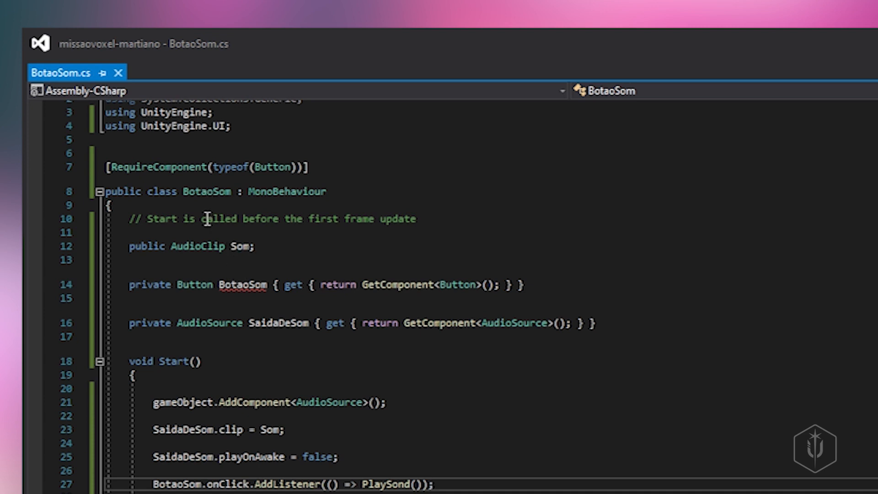
mouse_move(252, 286)
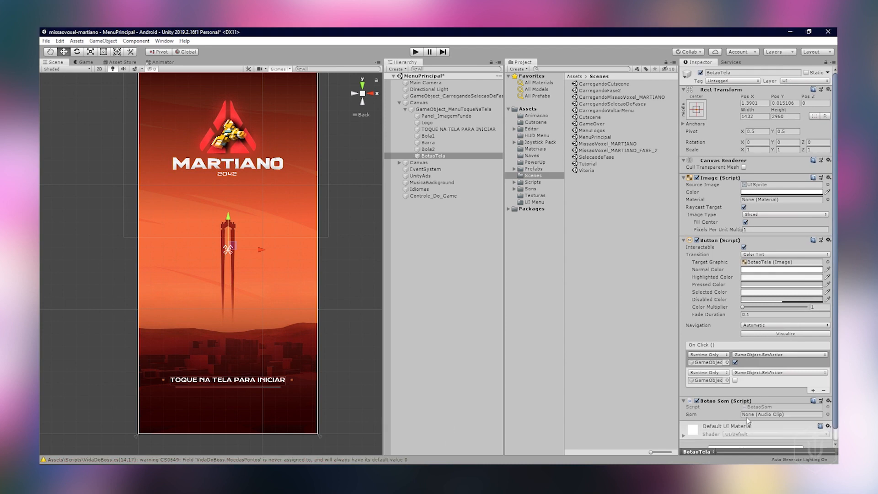
mouse_move(552, 186)
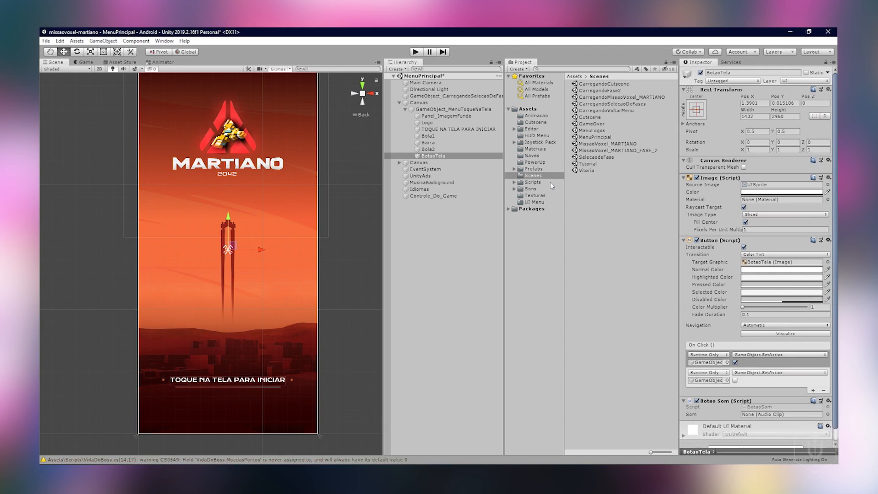
Browse to the Sons/SFX clips folder and reselect BotaoTela to view its Som slot.
click(529, 188)
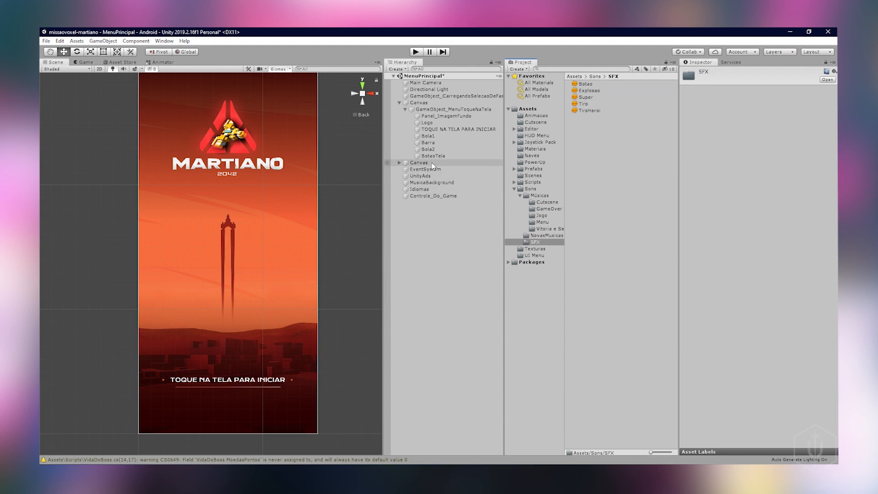
click(433, 155)
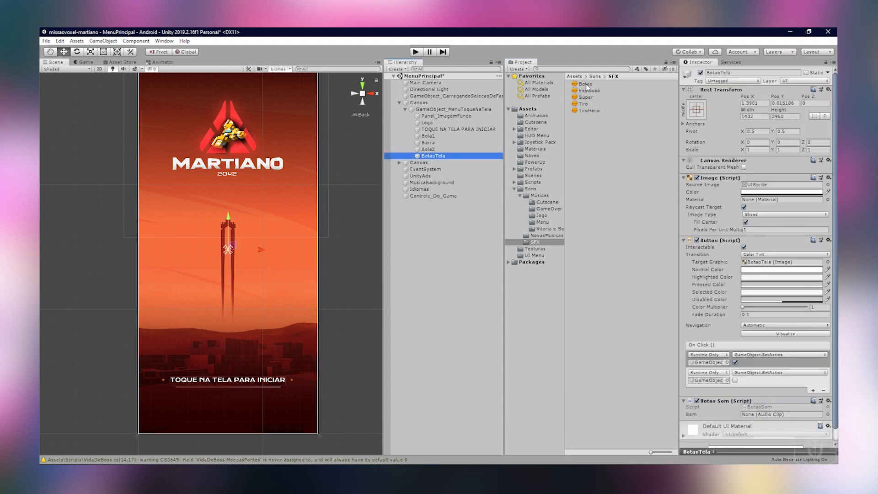